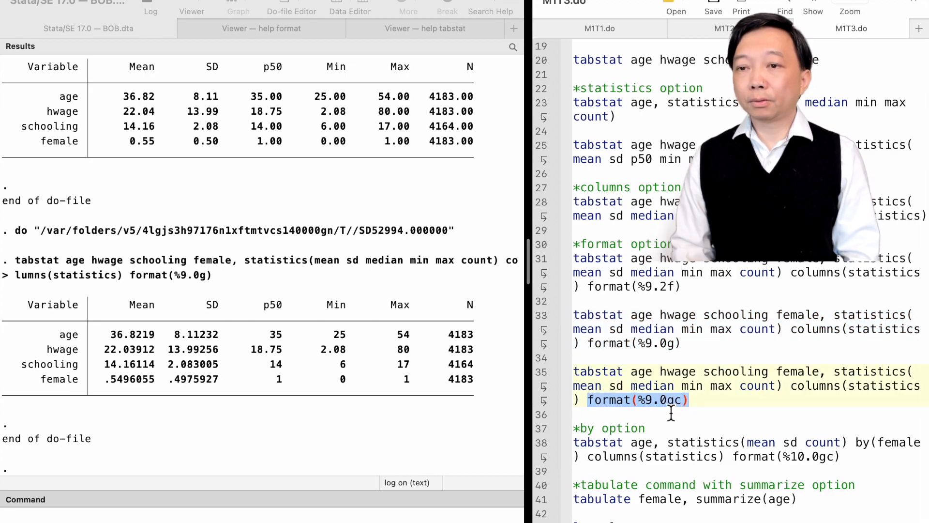
mouse_move(549, 406)
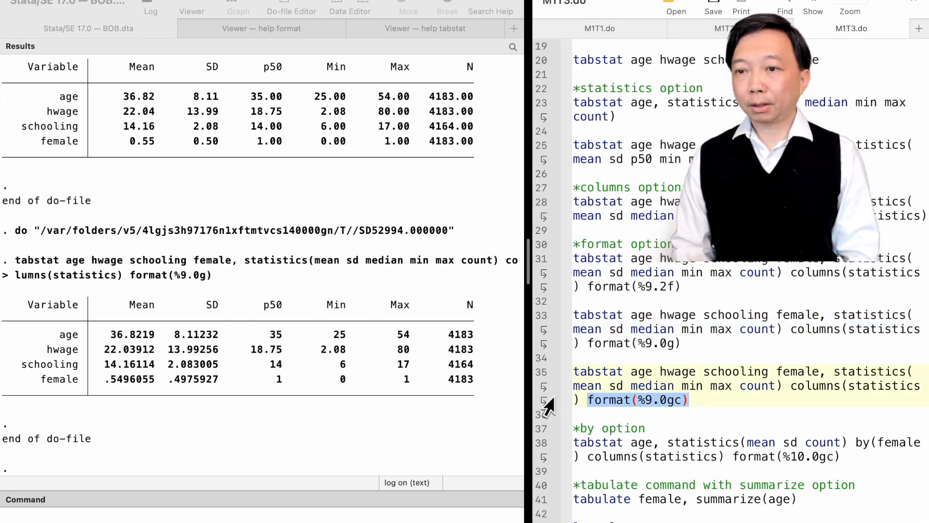